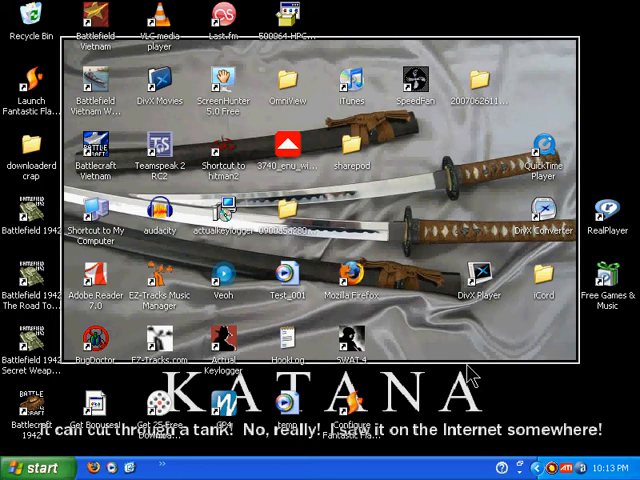
{"action": "mouse_move", "coordinate": [33, 140]}
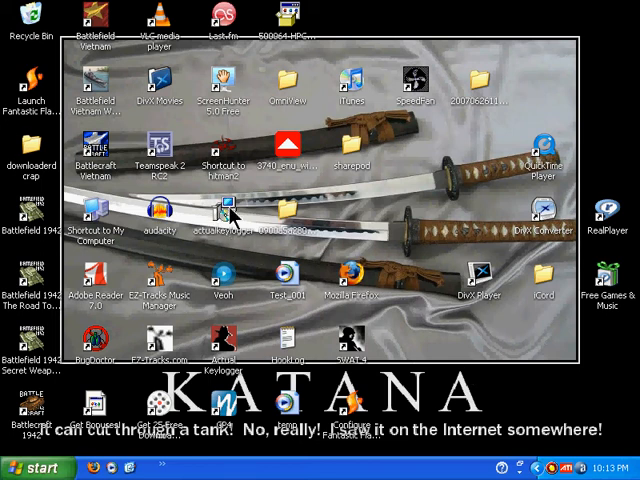
- Launch the actualkeylogger desktop shortcut, which raises an AKProg.exe initialization error
{"action": "left_click", "coordinate": [224, 210]}
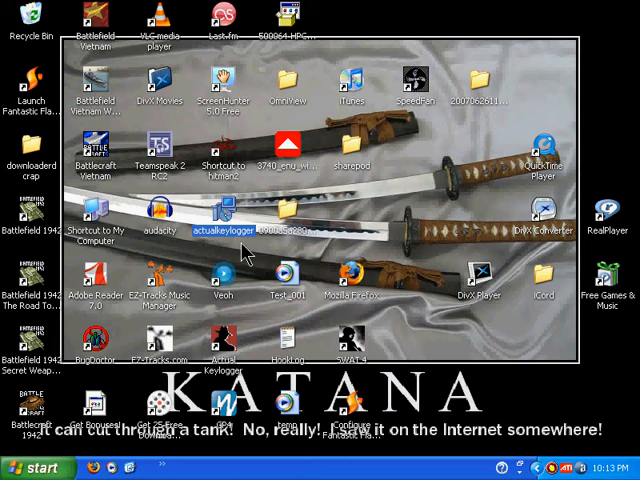
{"action": "mouse_move", "coordinate": [243, 250]}
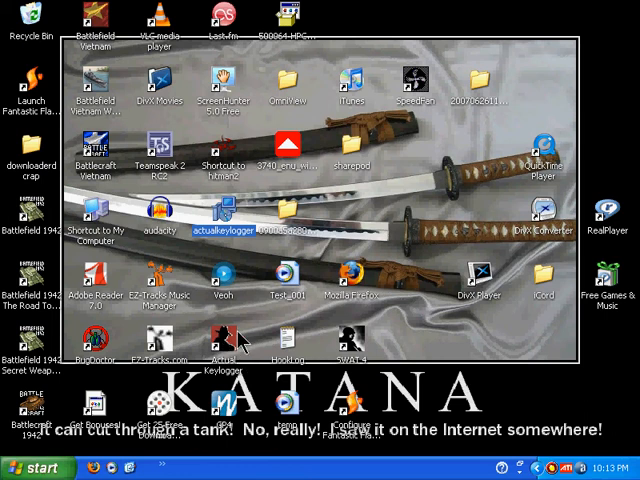
{"action": "mouse_move", "coordinate": [230, 345]}
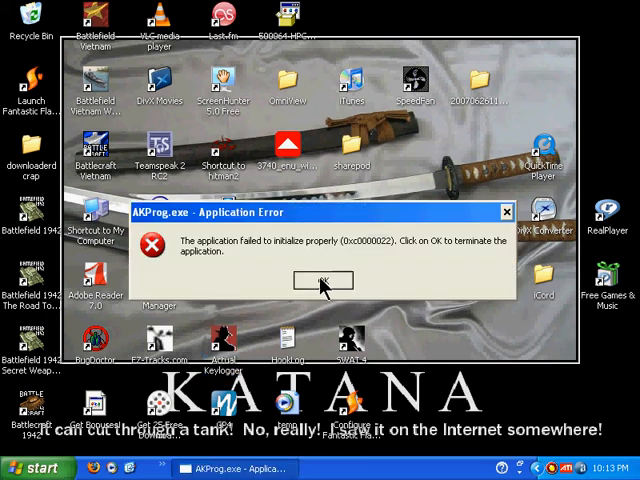
- Dismiss the AKProg.exe error and pause avast's Standard Shield in the On-Access Scanner
{"action": "left_click", "coordinate": [322, 280]}
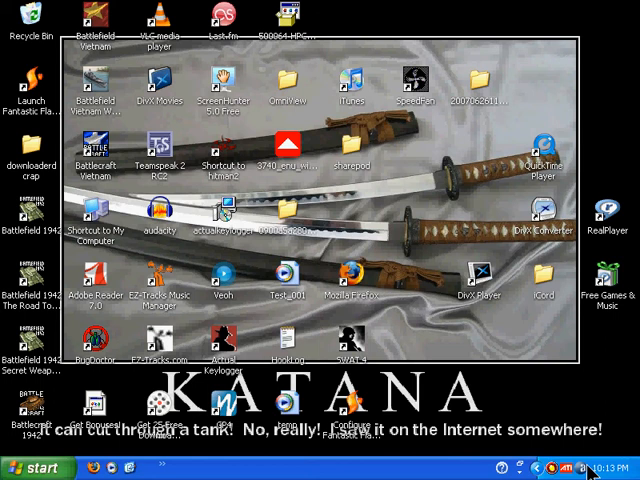
{"action": "mouse_move", "coordinate": [230, 355]}
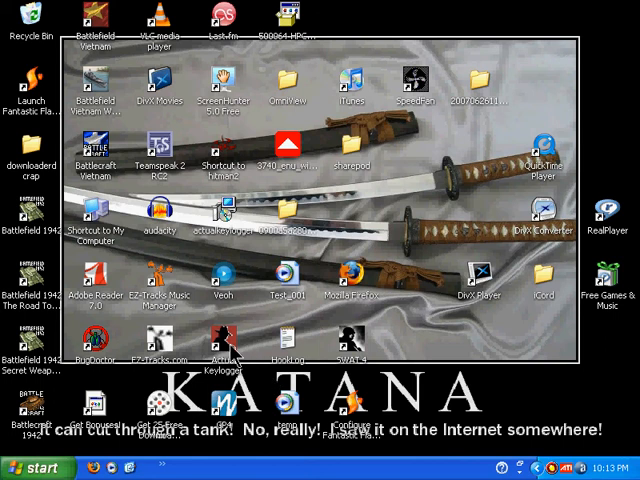
{"action": "mouse_move", "coordinate": [335, 292]}
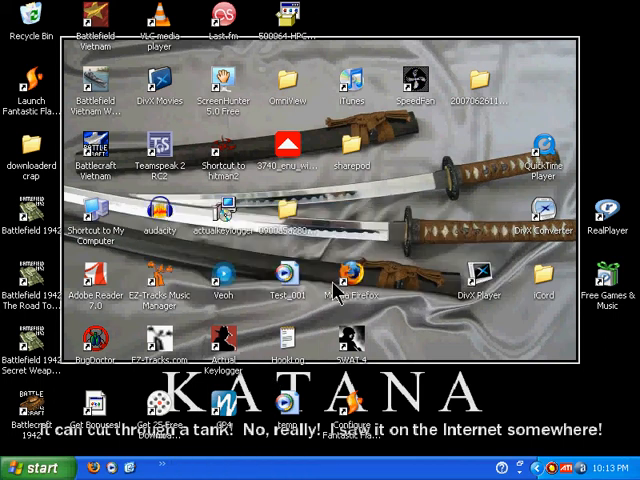
{"action": "mouse_move", "coordinate": [235, 345]}
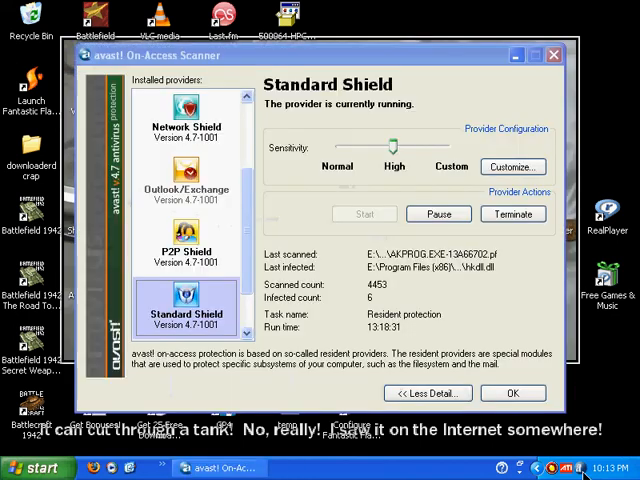
{"action": "left_click", "coordinate": [438, 214]}
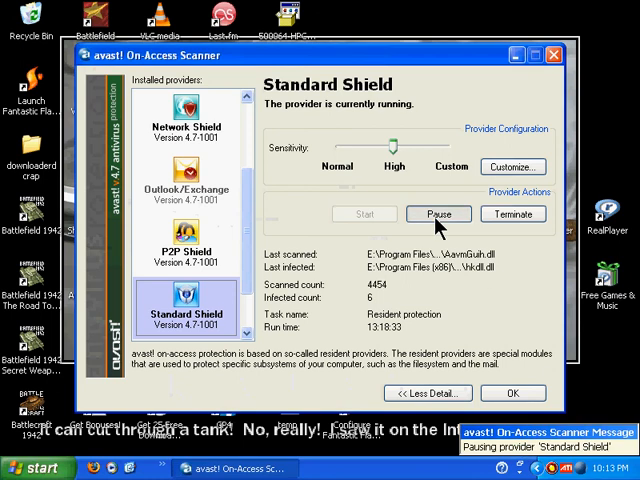
{"action": "left_click", "coordinate": [438, 214]}
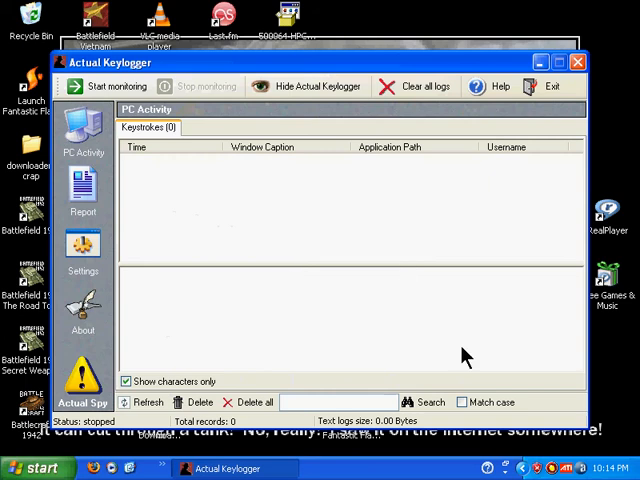
{"action": "mouse_move", "coordinate": [335, 248]}
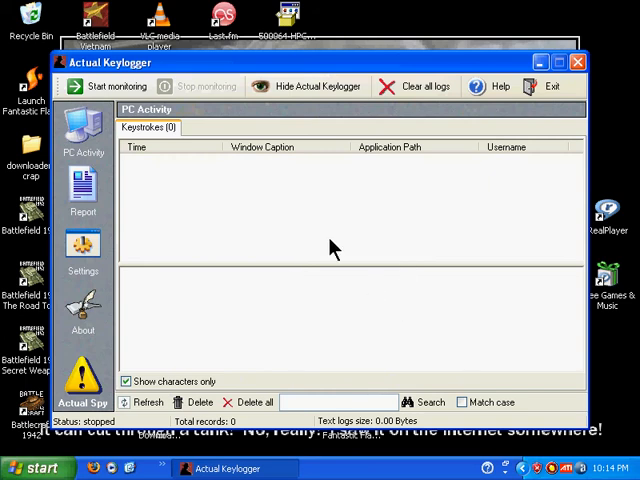
{"action": "mouse_move", "coordinate": [310, 271]}
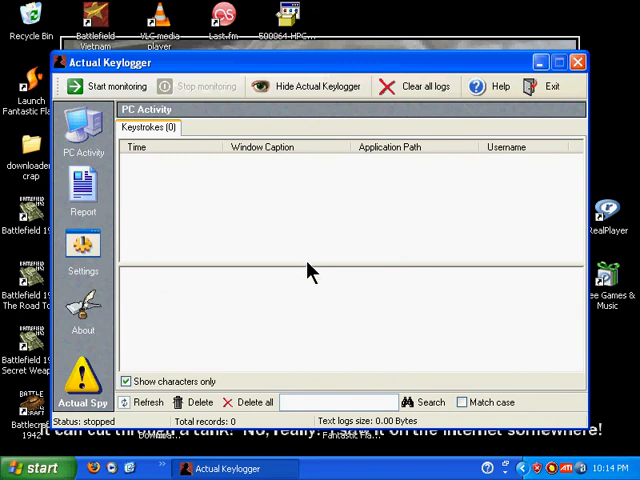
{"action": "mouse_move", "coordinate": [268, 110]}
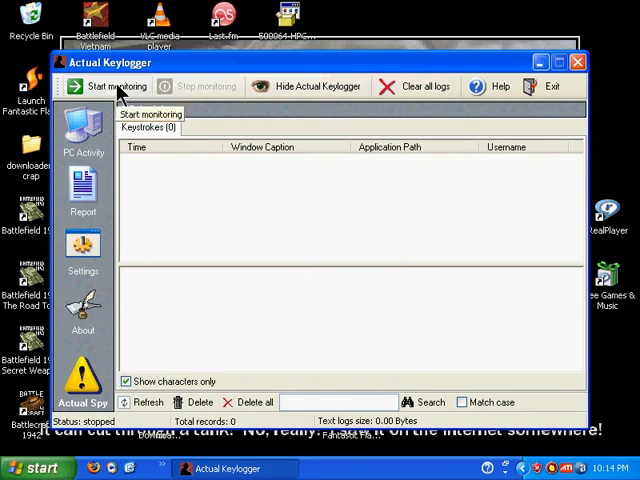
- Start keystroke monitoring so the status reads started
{"action": "left_click", "coordinate": [115, 86]}
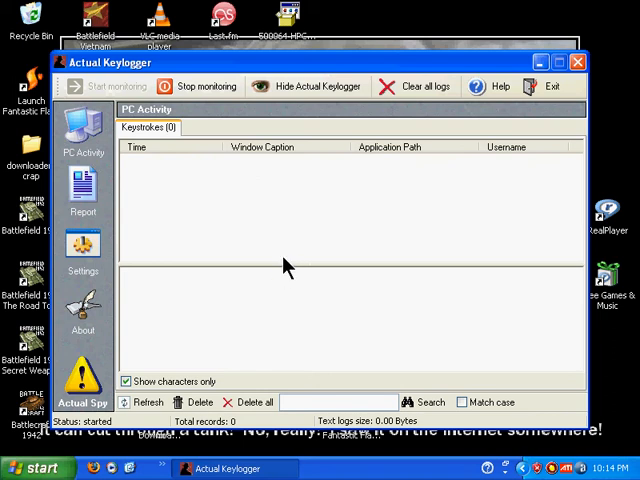
{"action": "mouse_move", "coordinate": [322, 260]}
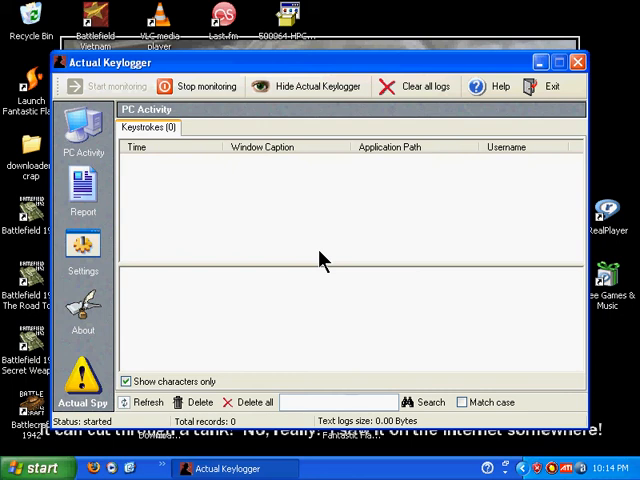
{"action": "mouse_move", "coordinate": [200, 188]}
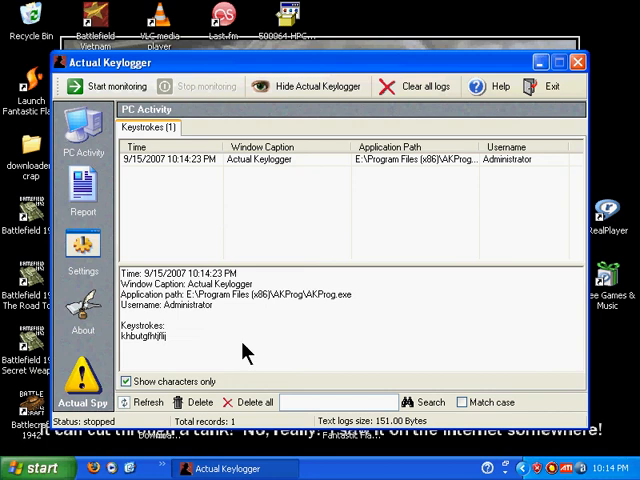
{"action": "mouse_move", "coordinate": [205, 330]}
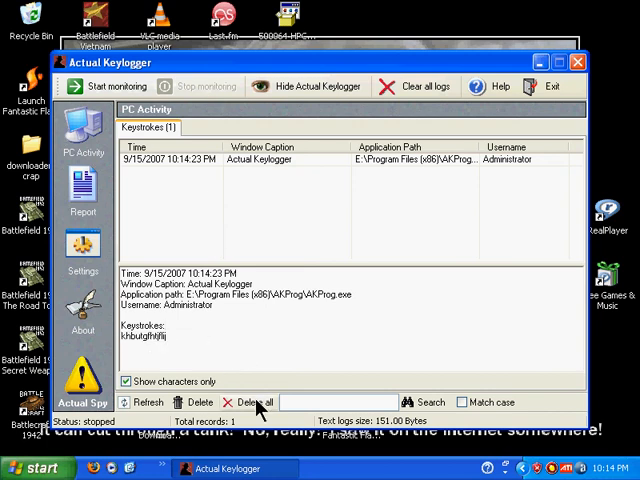
- Delete all keystroke records, confirm, and restart monitoring with an empty log
{"action": "left_click", "coordinate": [247, 402]}
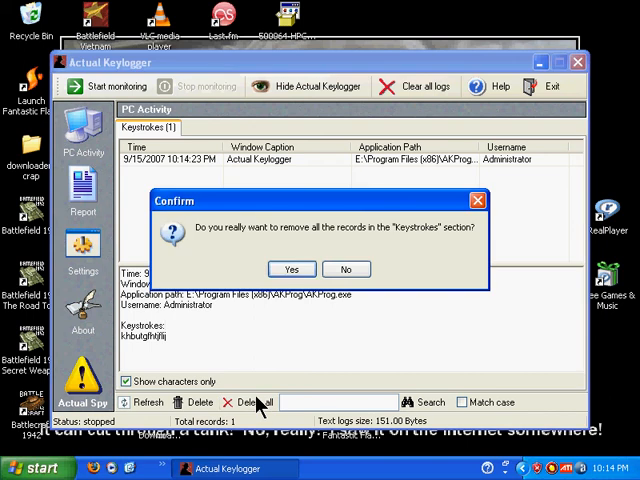
{"action": "left_click", "coordinate": [291, 268]}
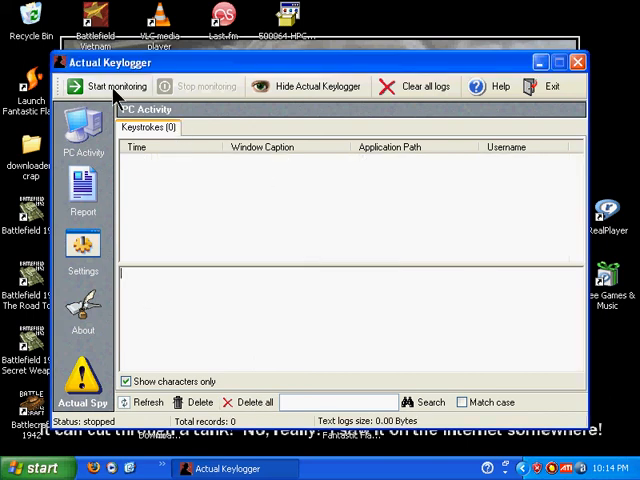
{"action": "left_click", "coordinate": [109, 86]}
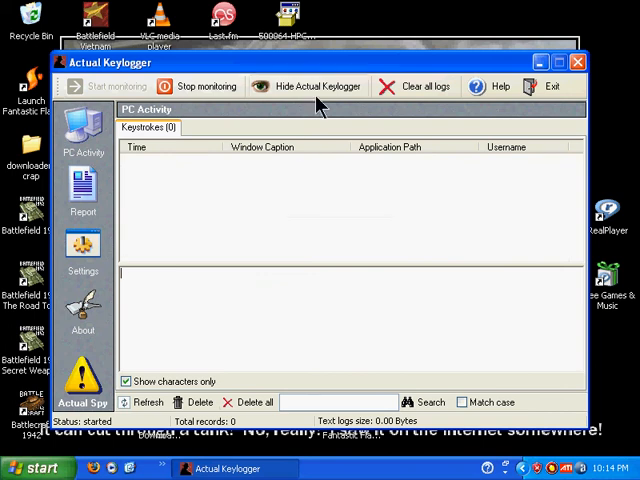
{"action": "mouse_move", "coordinate": [325, 95]}
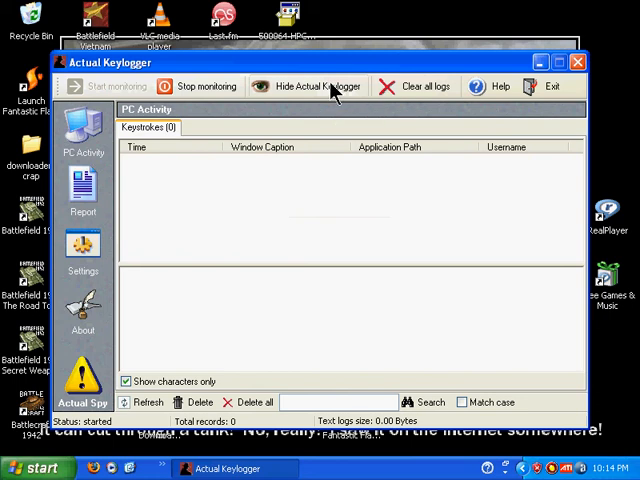
{"action": "mouse_move", "coordinate": [343, 115]}
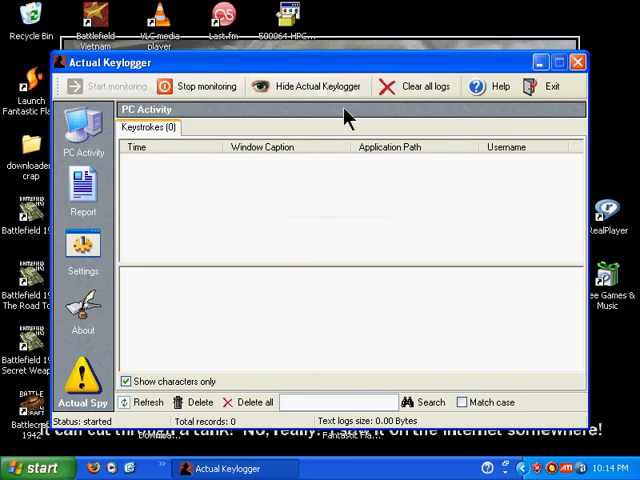
{"action": "mouse_move", "coordinate": [320, 86]}
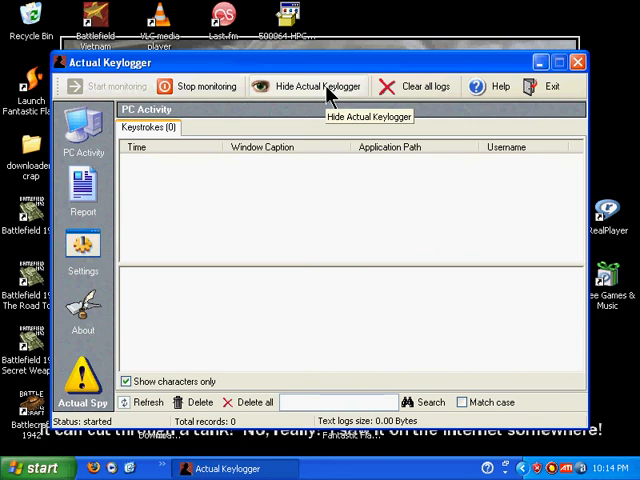
- Hide Actual Keylogger while it keeps monitoring, leaving only the desktop visible
{"action": "left_click", "coordinate": [316, 86]}
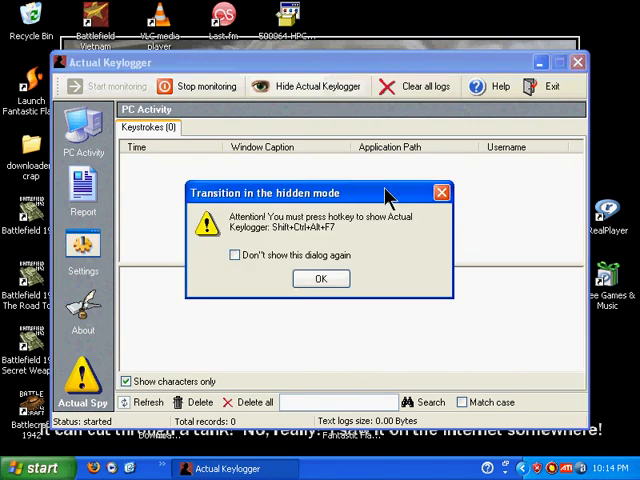
{"action": "mouse_move", "coordinate": [400, 148]}
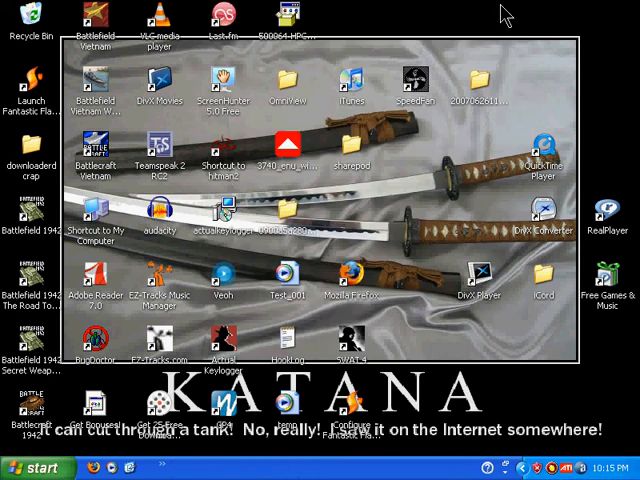
{"action": "mouse_move", "coordinate": [303, 357]}
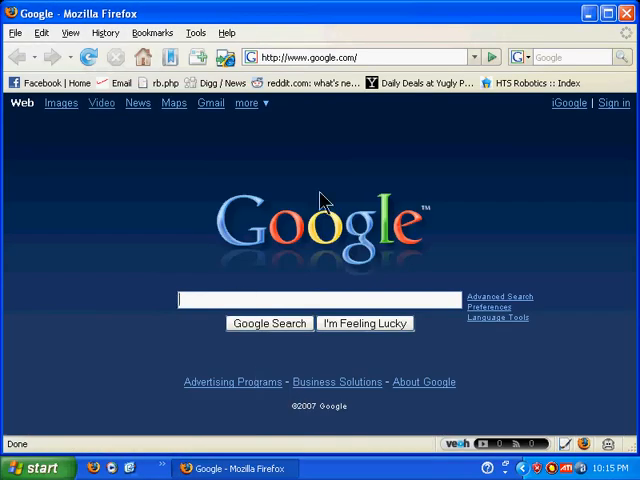
{"action": "mouse_move", "coordinate": [258, 251]}
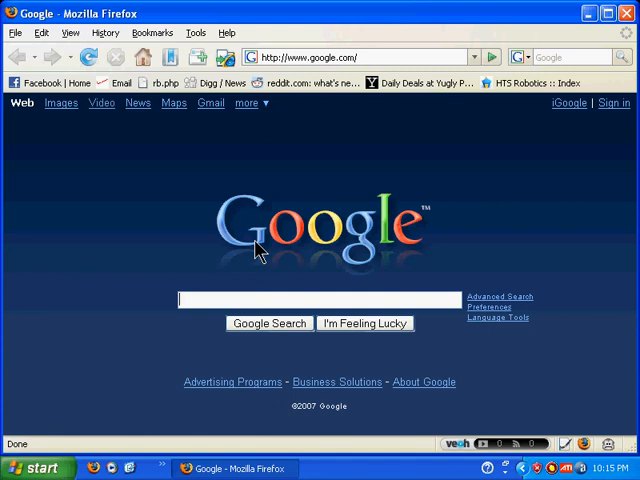
- Search Google for 'how to annoy older sibling' and close Firefox once results appear
{"action": "type", "text": "how"}
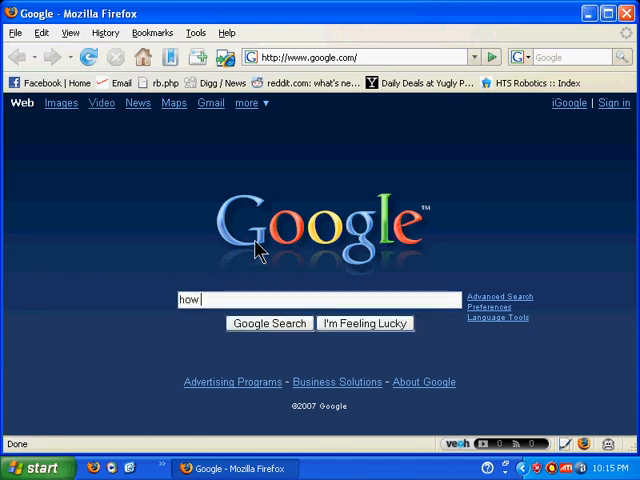
{"action": "type", "text": "to annoy"}
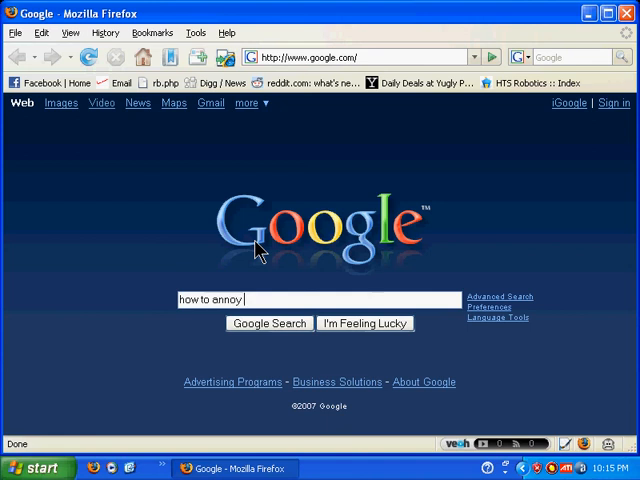
{"action": "type", "text": "older"}
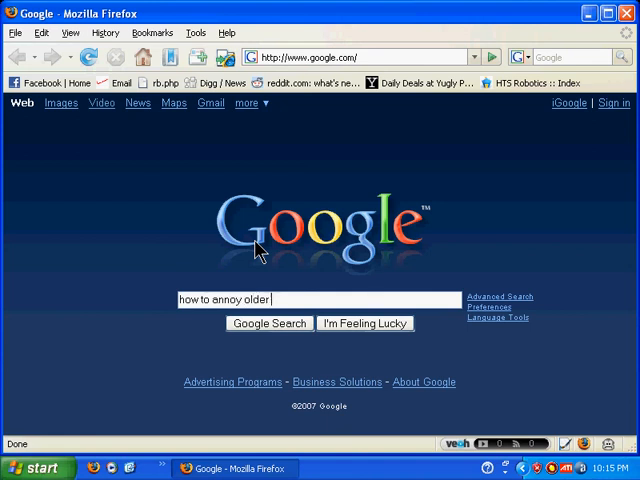
{"action": "type", "text": "sibling"}
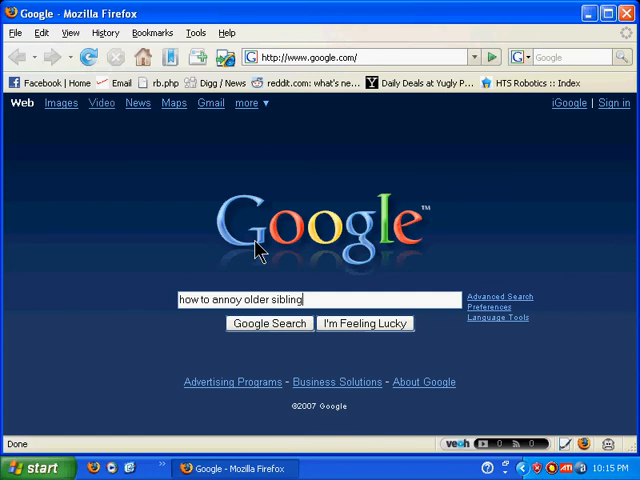
{"action": "left_click", "coordinate": [268, 322]}
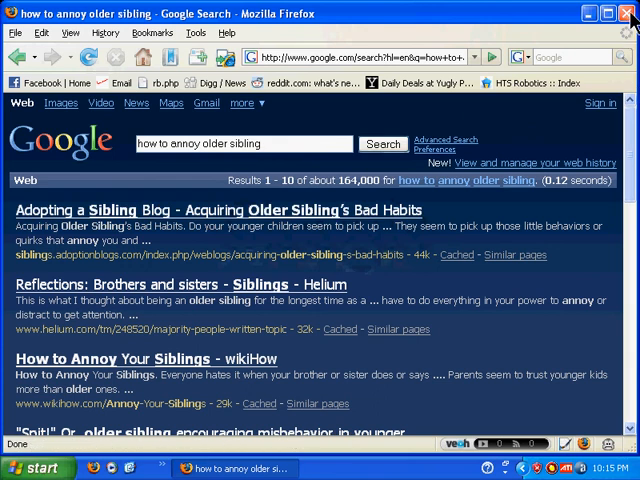
{"action": "left_click", "coordinate": [629, 13]}
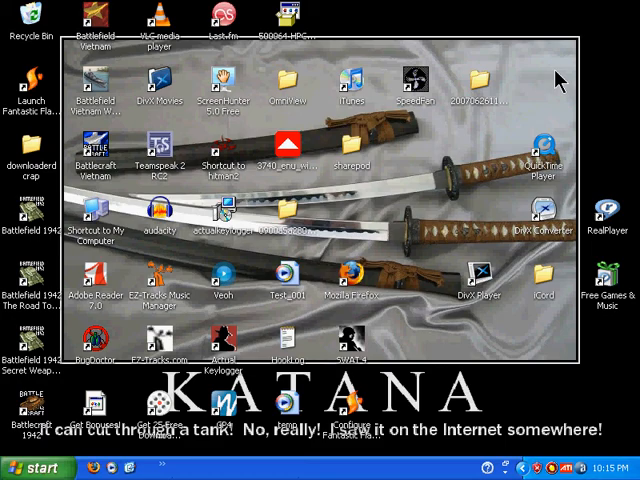
{"action": "mouse_move", "coordinate": [440, 315]}
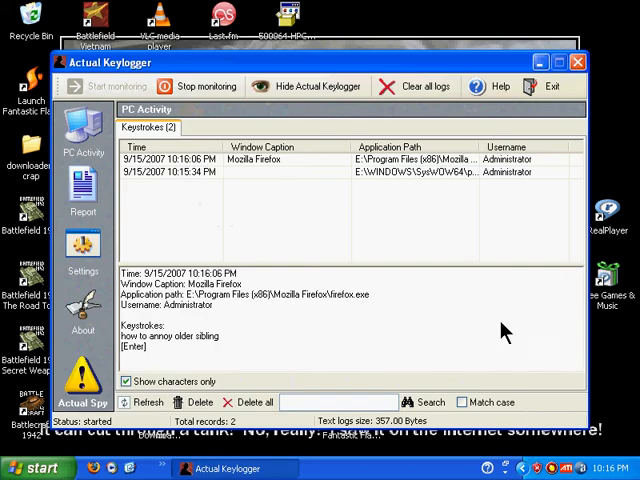
{"action": "mouse_move", "coordinate": [278, 308]}
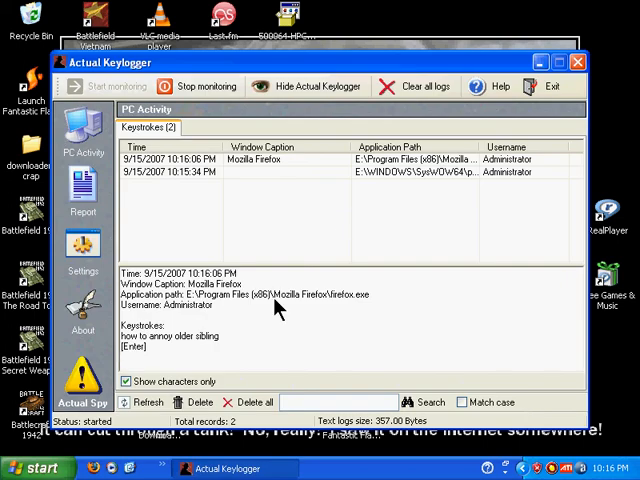
{"action": "mouse_move", "coordinate": [240, 237]}
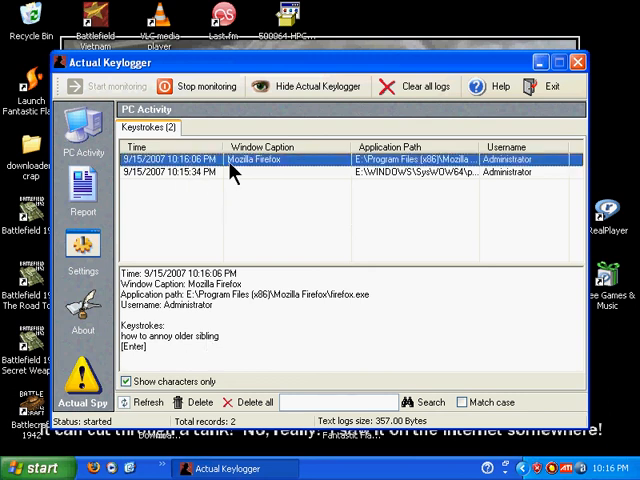
{"action": "mouse_move", "coordinate": [343, 170]}
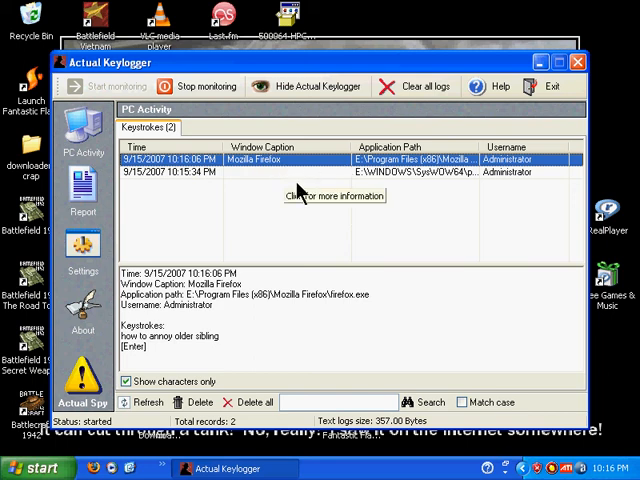
{"action": "mouse_move", "coordinate": [225, 345]}
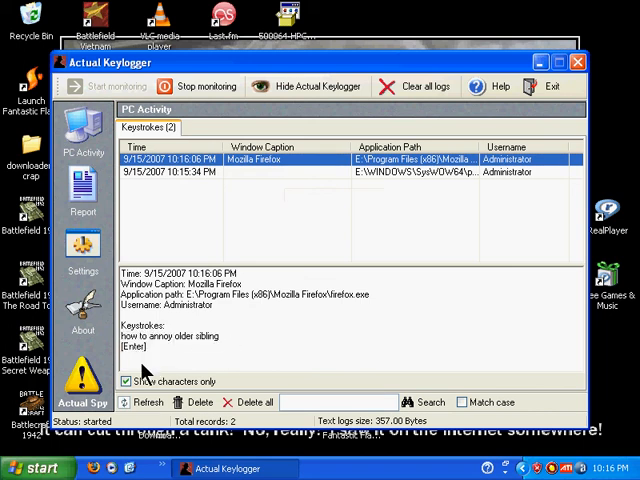
{"action": "mouse_move", "coordinate": [298, 248]}
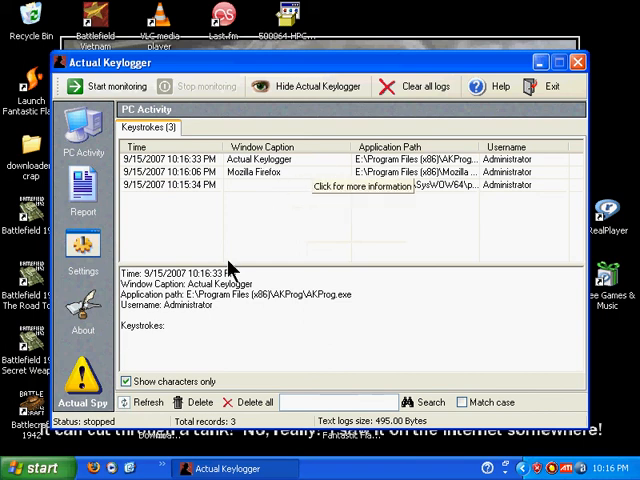
- Delete every record from the keystroke log and confirm, leaving zero records
{"action": "left_click", "coordinate": [251, 402]}
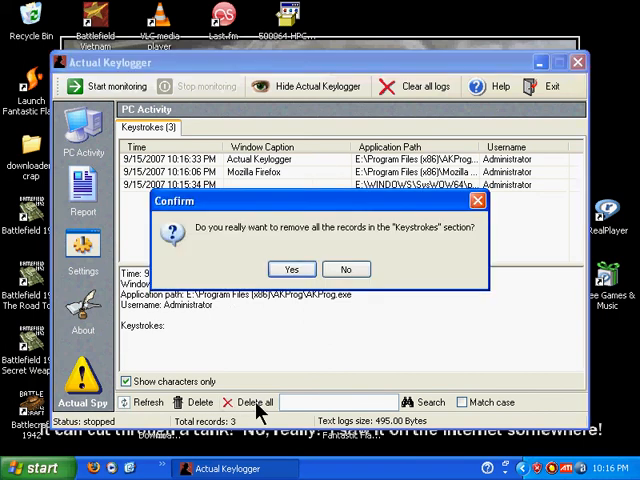
{"action": "left_click", "coordinate": [291, 269]}
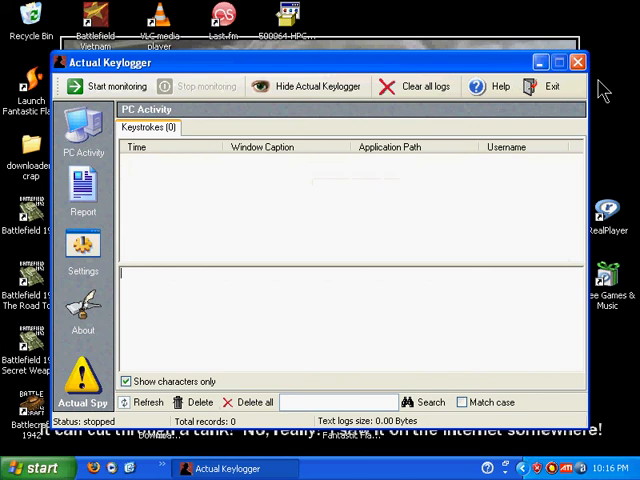
{"action": "mouse_move", "coordinate": [530, 120]}
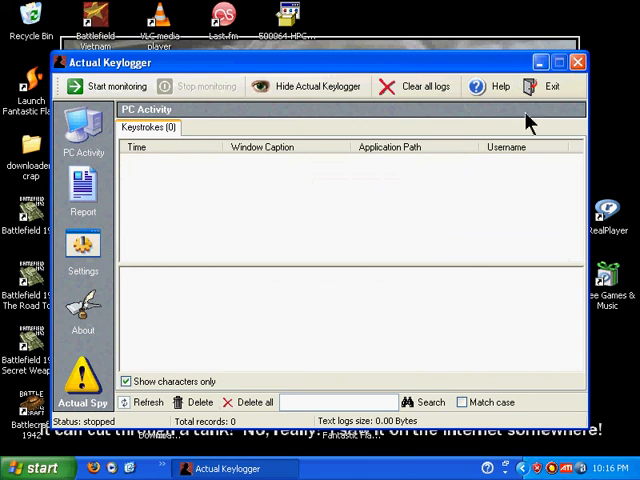